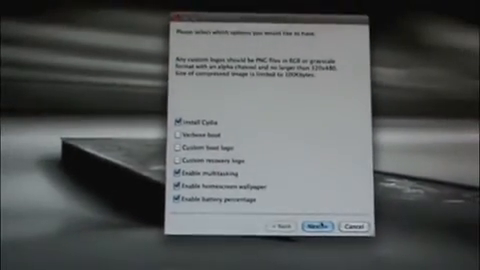
Accept the Cydia, multitasking, homescreen wallpaper and battery percentage jailbreak options.
left_click(311, 226)
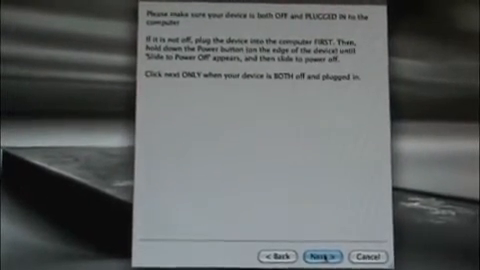
Confirm the device is off and plugged in, then continue once it enters DFU mode.
left_click(326, 258)
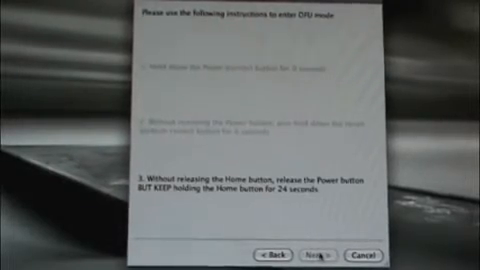
left_click(317, 257)
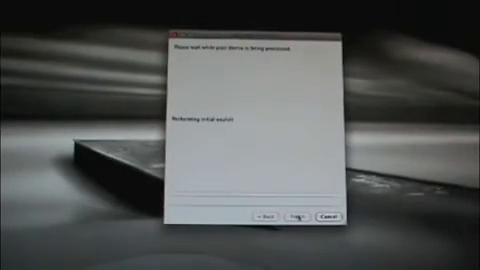